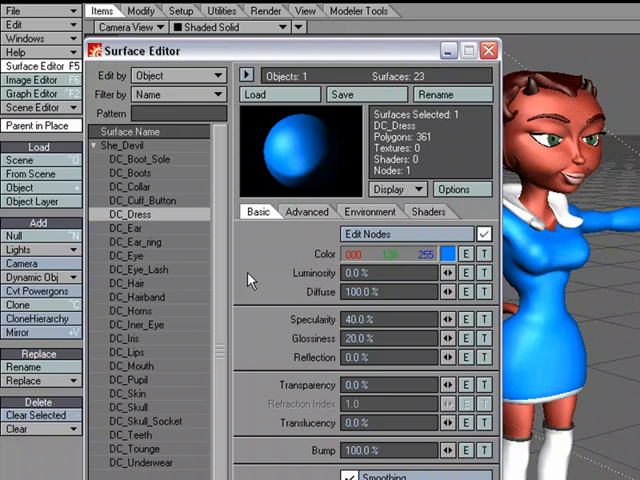
pyautogui.moveTo(150, 228)
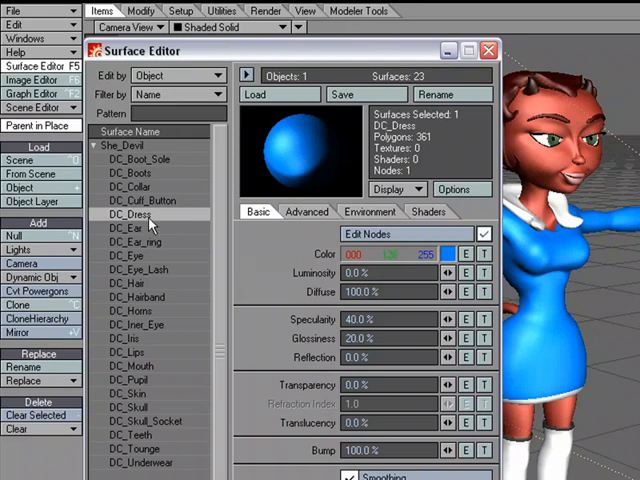
pyautogui.moveTo(370, 336)
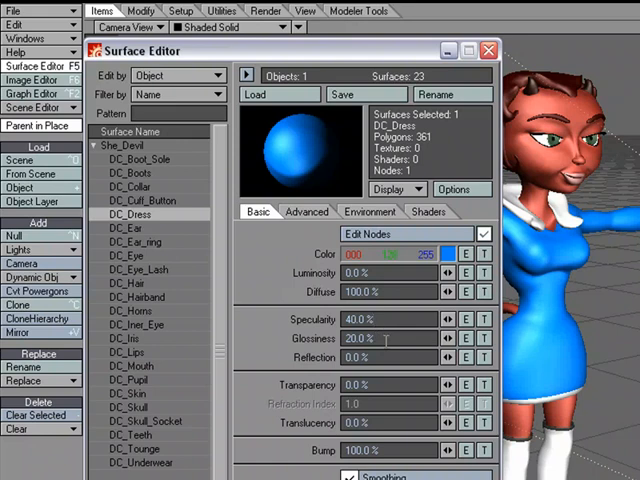
# Add a BRDF shader to the DC_Dress surface from the Shaders list and close the Surface Editor.
pyautogui.click(428, 212)
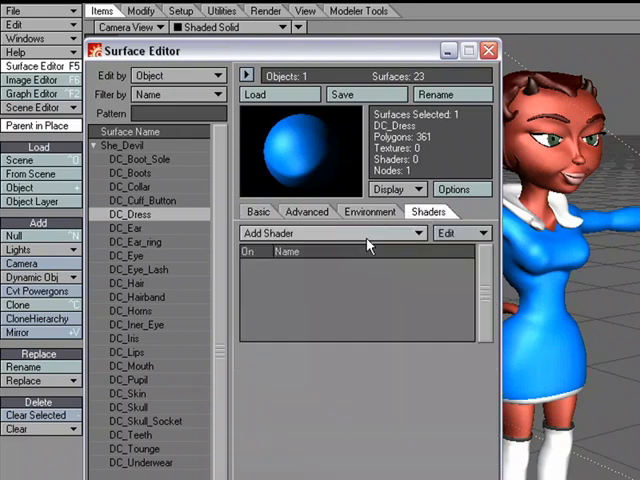
pyautogui.click(332, 232)
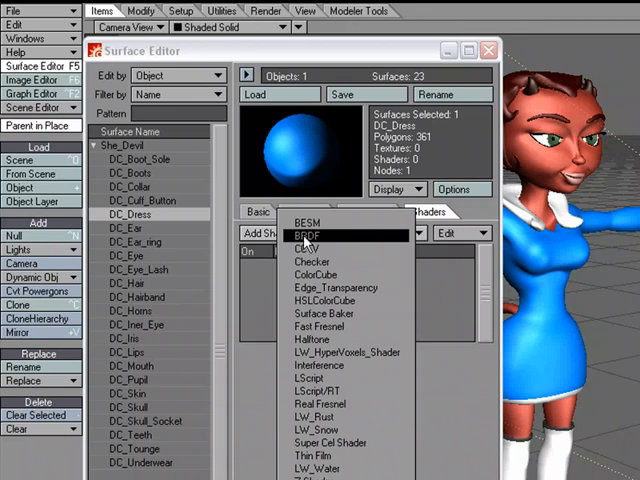
pyautogui.click(308, 234)
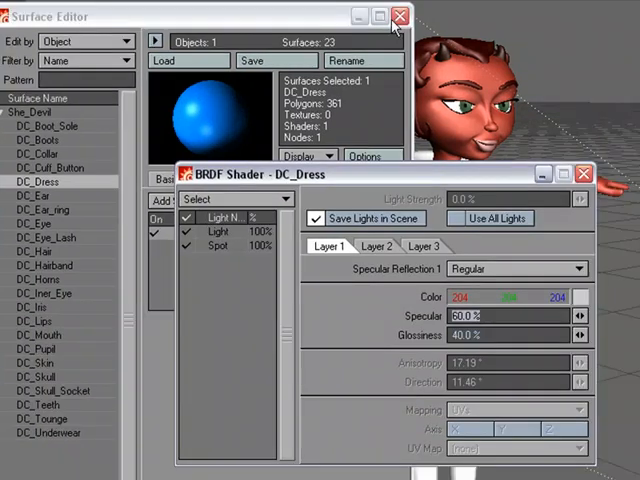
pyautogui.click(400, 16)
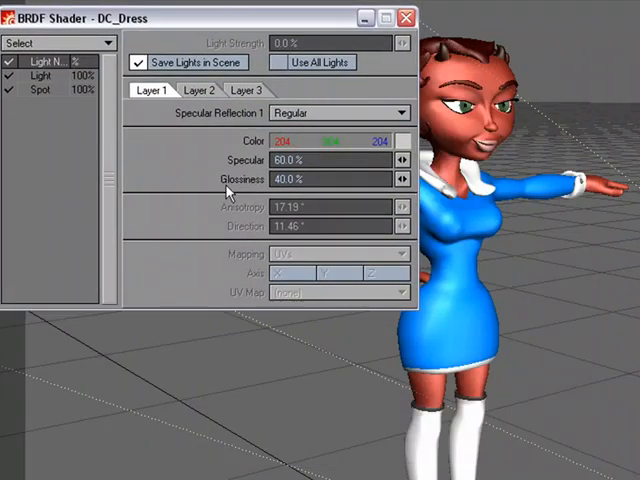
pyautogui.moveTo(250, 196)
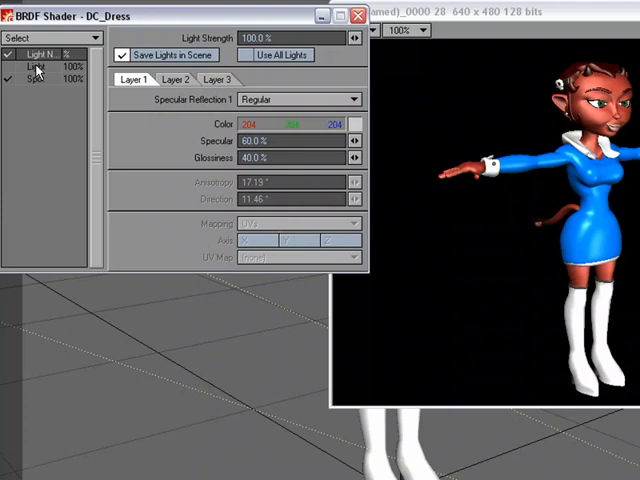
pyautogui.moveTo(470, 196)
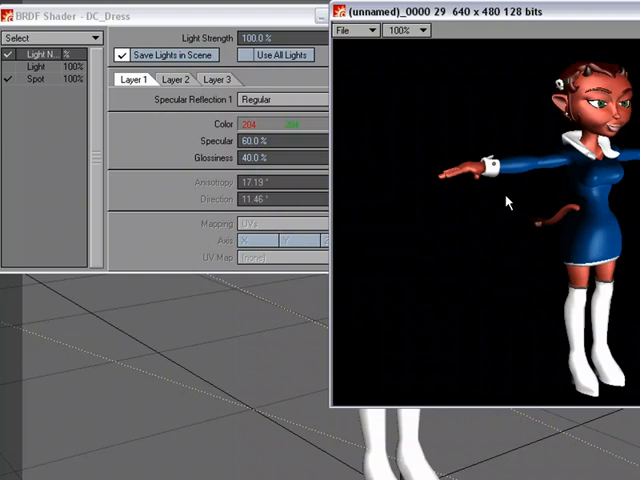
pyautogui.moveTo(510, 200)
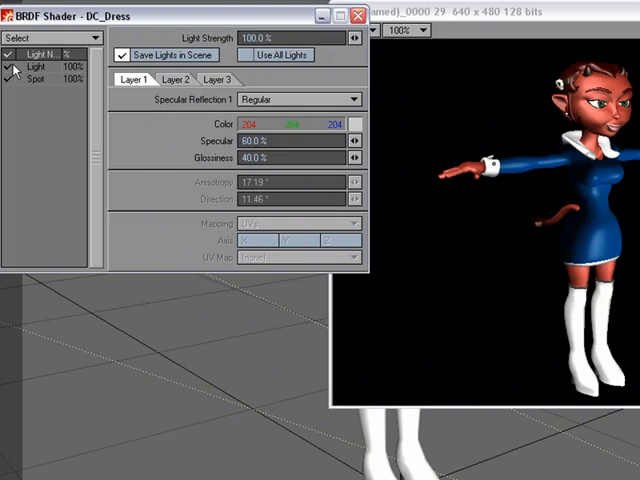
pyautogui.moveTo(18, 66)
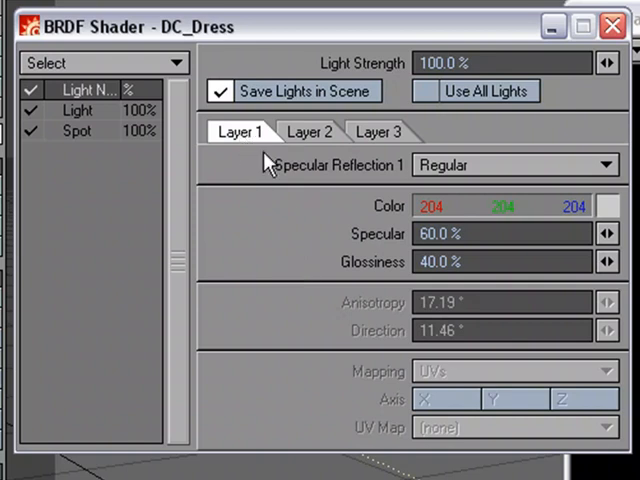
pyautogui.moveTo(478, 170)
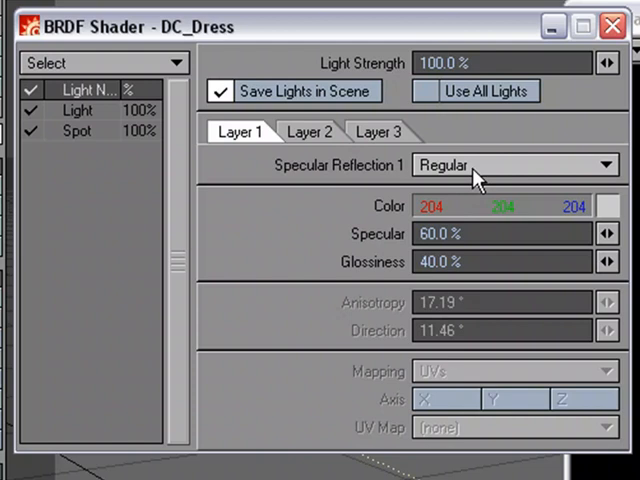
pyautogui.moveTo(478, 180)
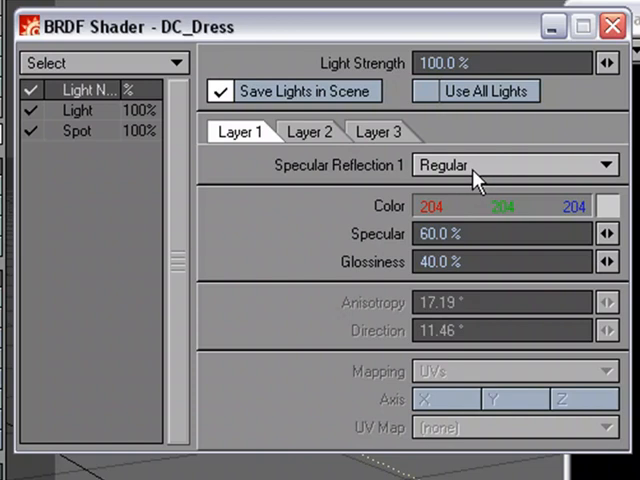
# Change the Layer 1 specular colour from grey to a pale blue tint.
pyautogui.click(608, 206)
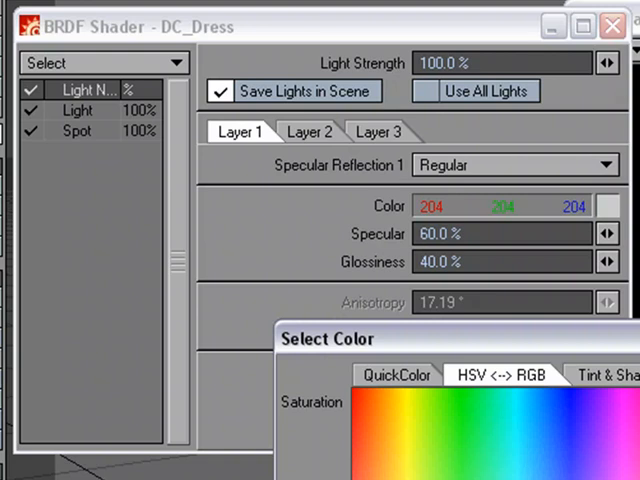
pyautogui.click(604, 204)
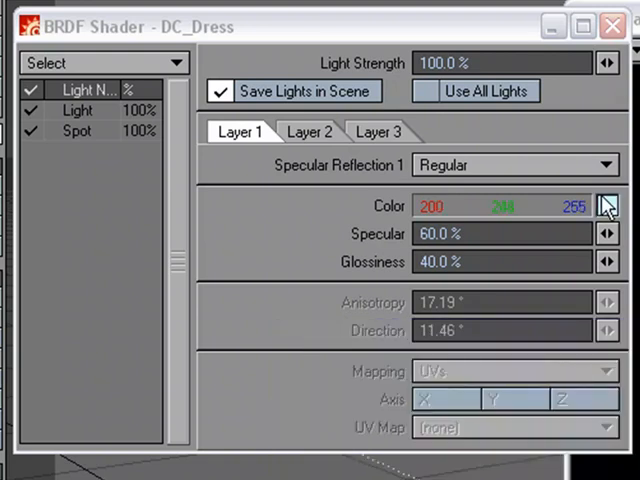
# Set Specular Reflection 2 to Anisotropic with a pale cyan colour and 60.0° anisotropy.
pyautogui.click(310, 132)
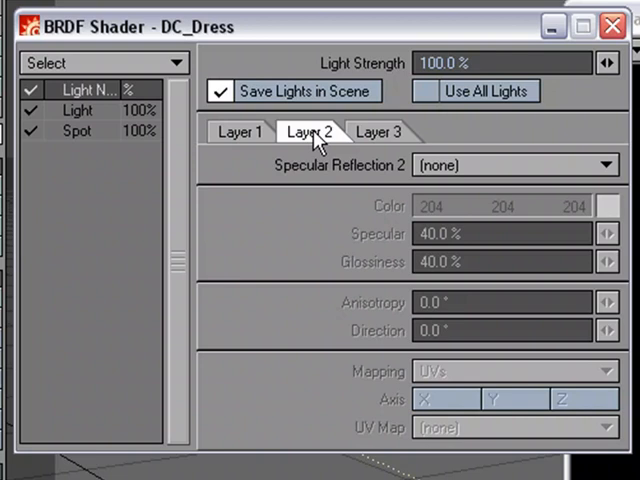
pyautogui.click(378, 132)
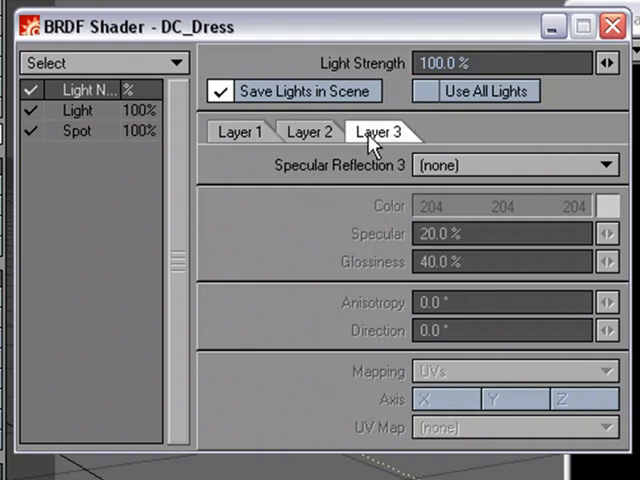
pyautogui.click(308, 132)
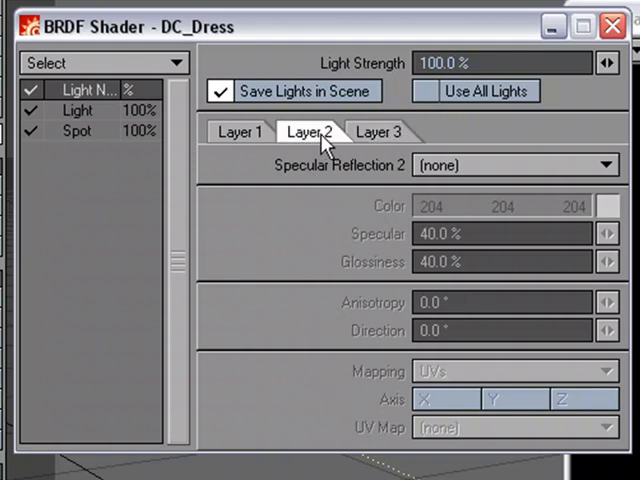
pyautogui.moveTo(376, 132)
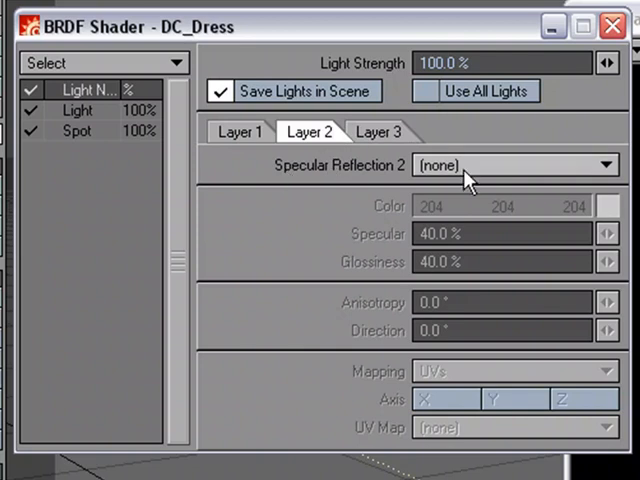
pyautogui.click(510, 164)
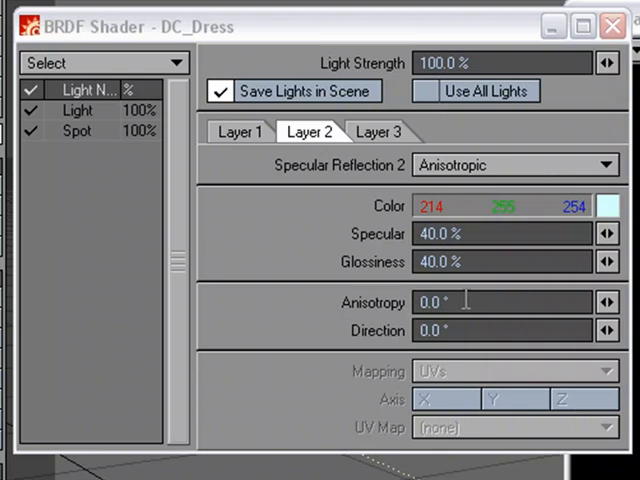
pyautogui.moveTo(328, 312)
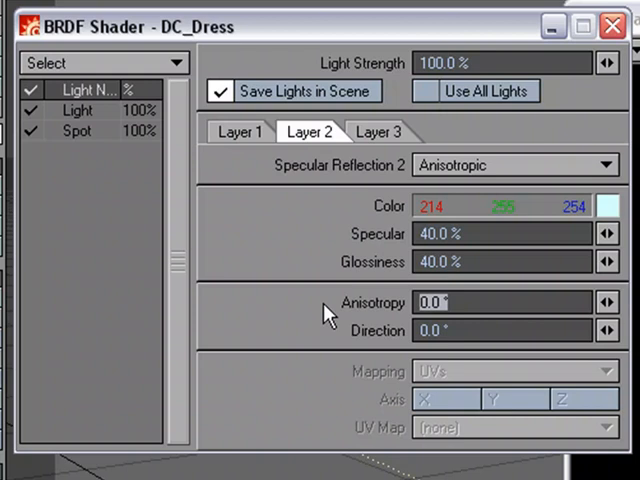
pyautogui.write('60.0')
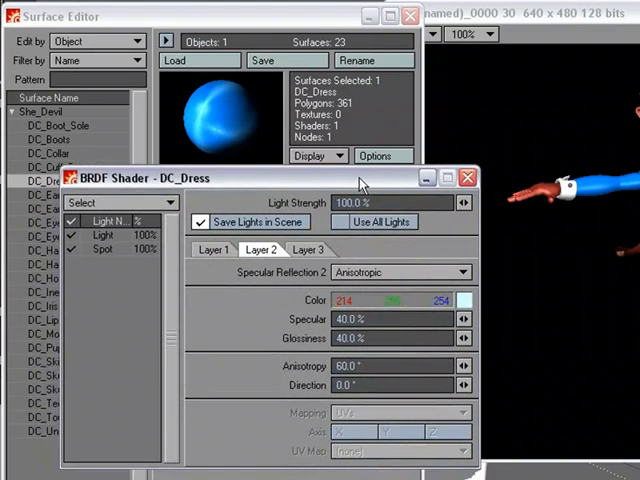
# Compare Layer 1 in the preview, then set Layer 2's specular reflection back to Anisotropic.
pyautogui.click(356, 364)
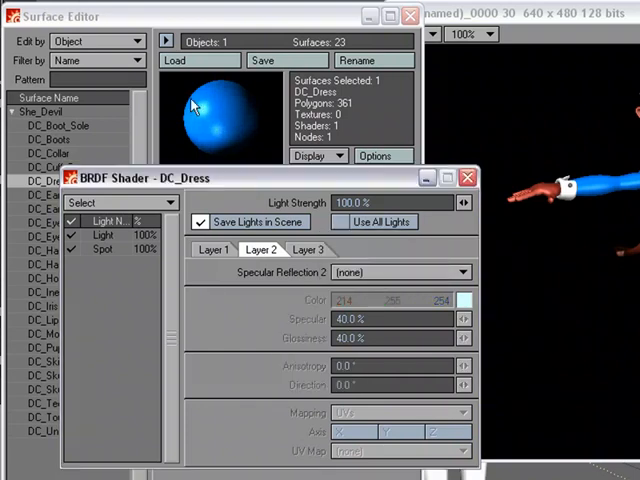
pyautogui.click(214, 250)
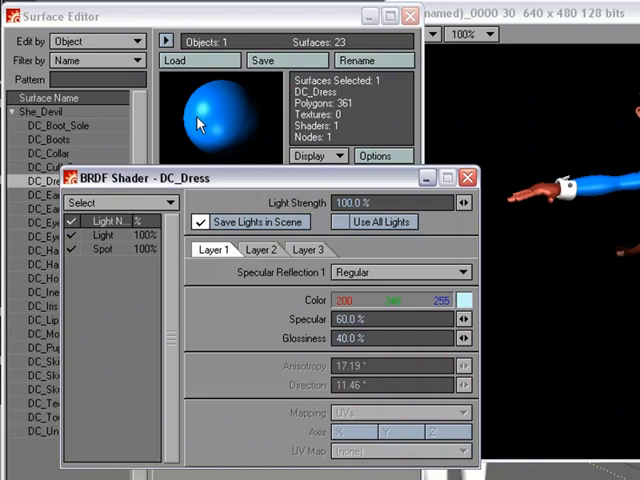
pyautogui.moveTo(222, 132)
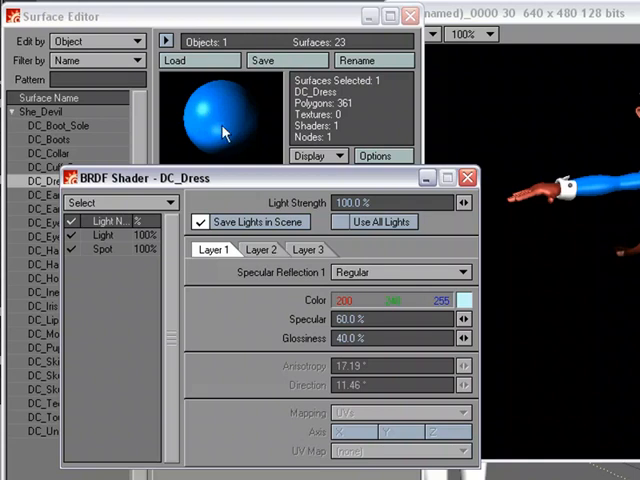
pyautogui.click(260, 250)
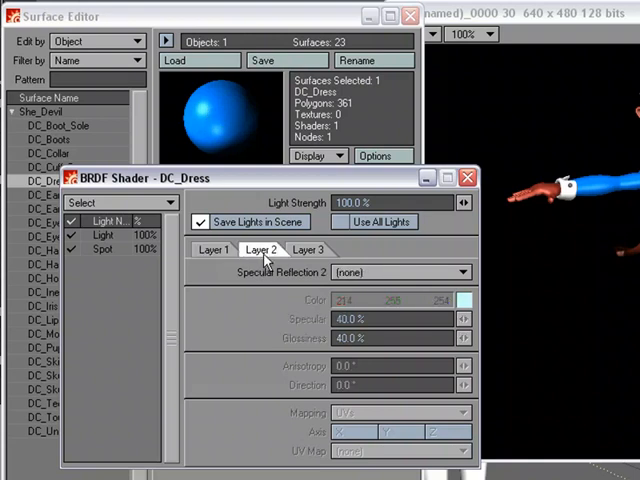
pyautogui.click(400, 272)
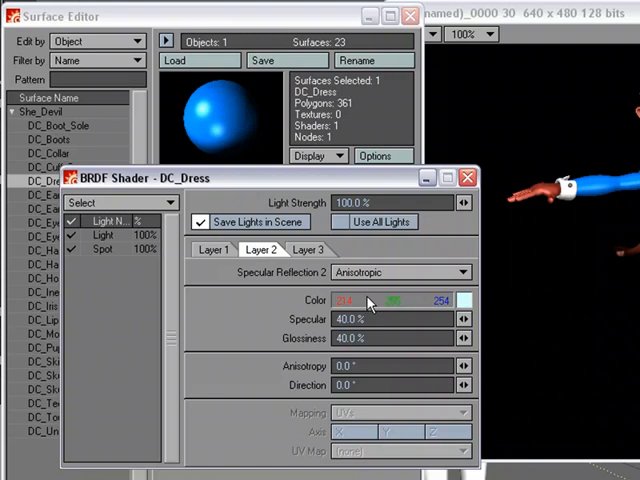
pyautogui.moveTo(204, 110)
pyautogui.write('30')
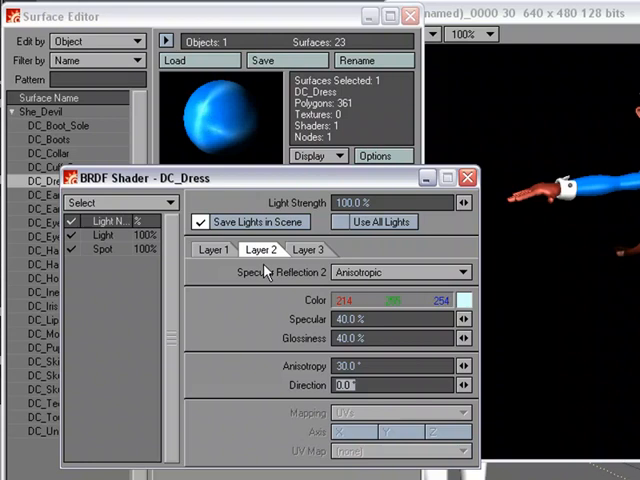
pyautogui.moveTo(280, 390)
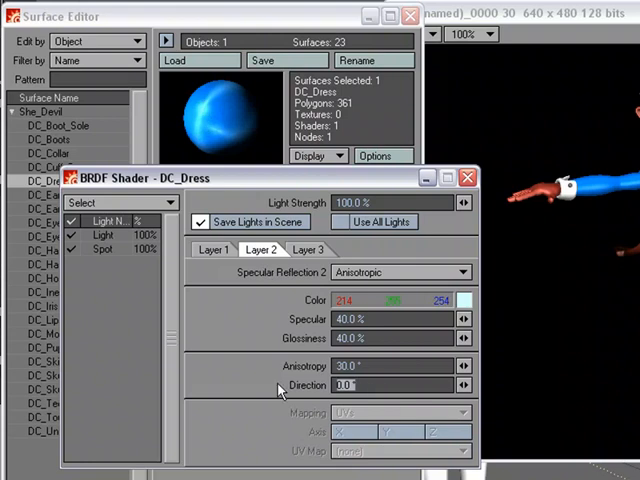
pyautogui.moveTo(278, 388)
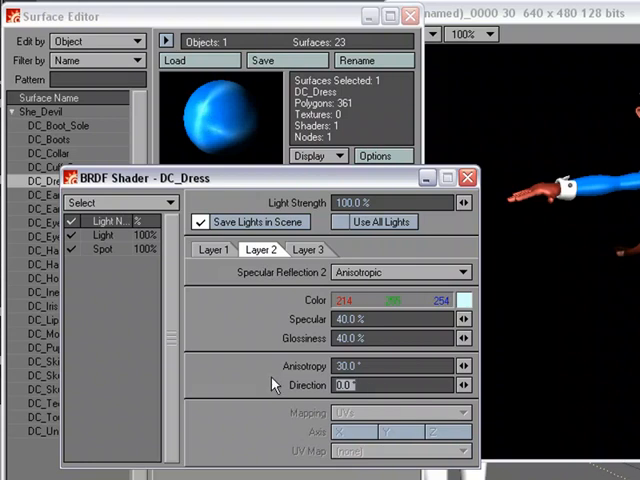
# Set Specular Reflection 3 to Anisotropic with 30.0° anisotropy.
pyautogui.click(308, 250)
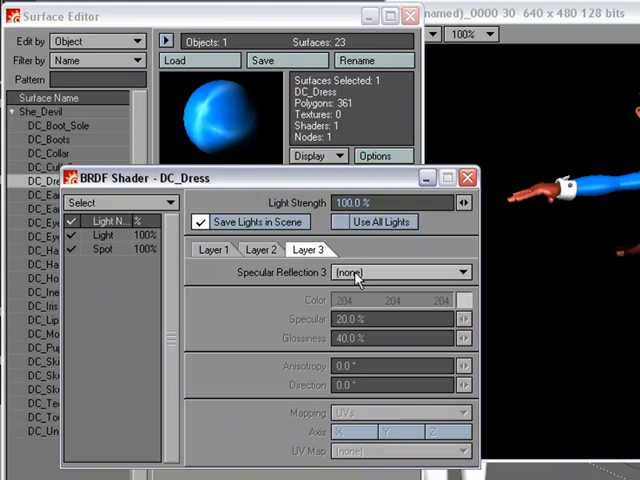
pyautogui.click(400, 272)
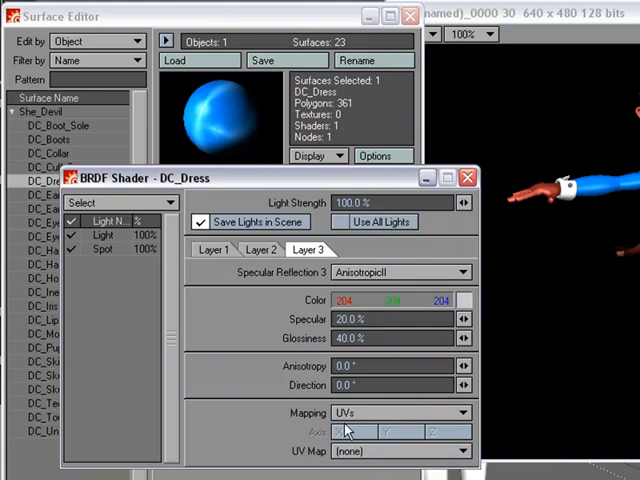
pyautogui.click(400, 272)
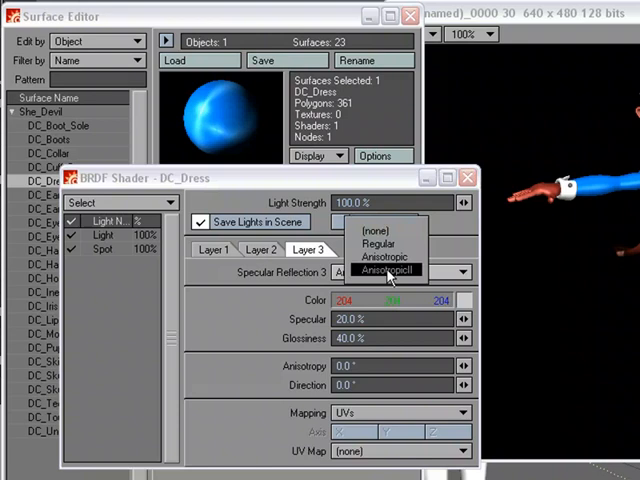
pyautogui.click(384, 270)
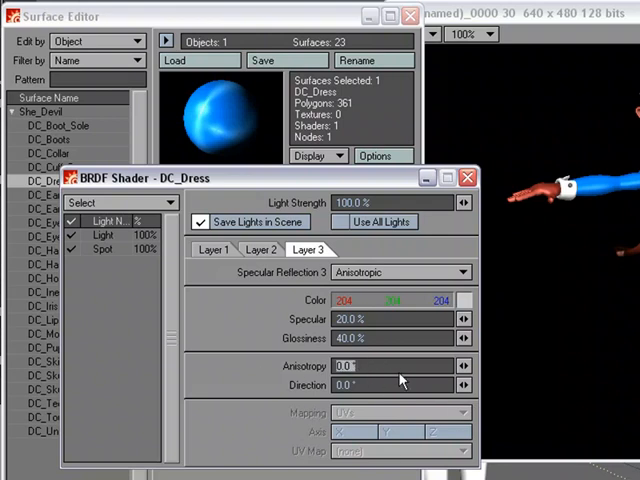
pyautogui.write('30.0')
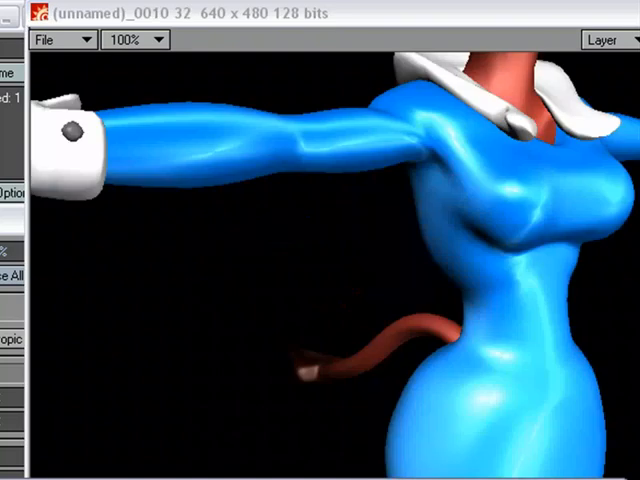
pyautogui.moveTo(508, 198)
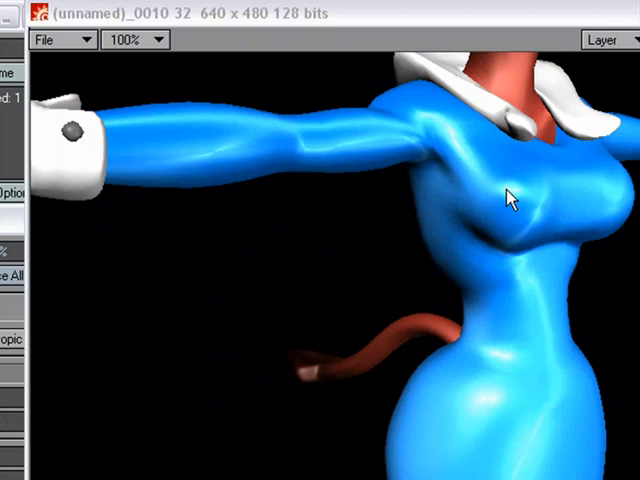
pyautogui.moveTo(512, 246)
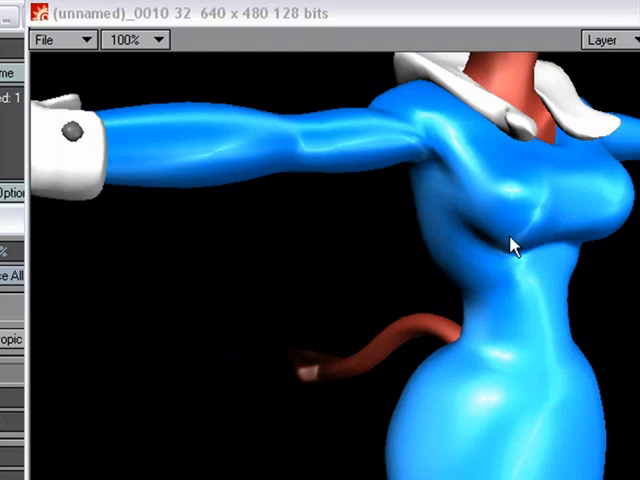
pyautogui.moveTo(508, 436)
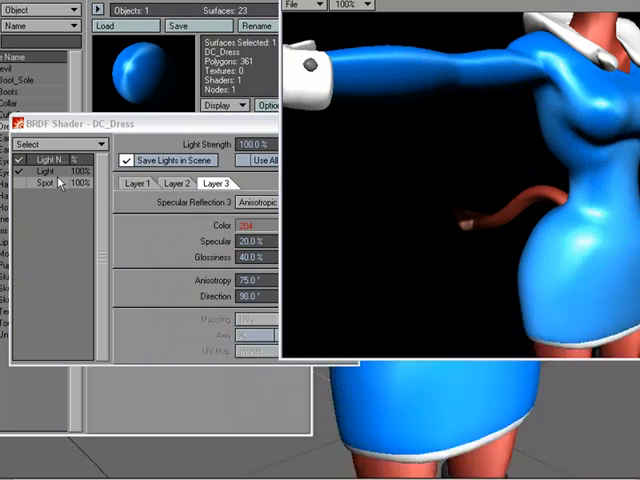
# Check Layer 1 and Layer 2 values, then close the BRDF Shader panel back to the shader list.
pyautogui.click(144, 184)
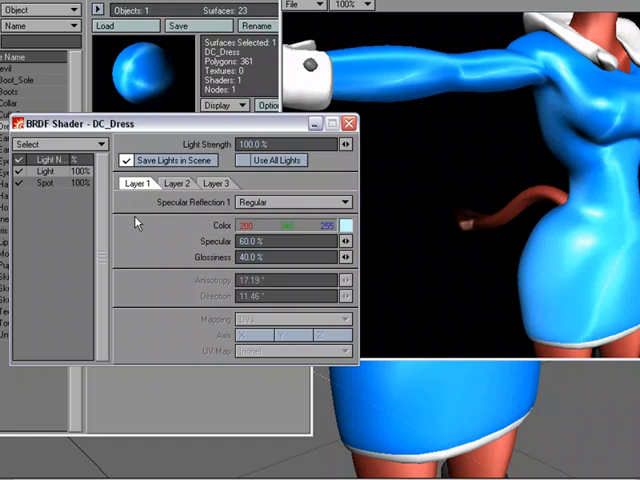
pyautogui.moveTo(196, 252)
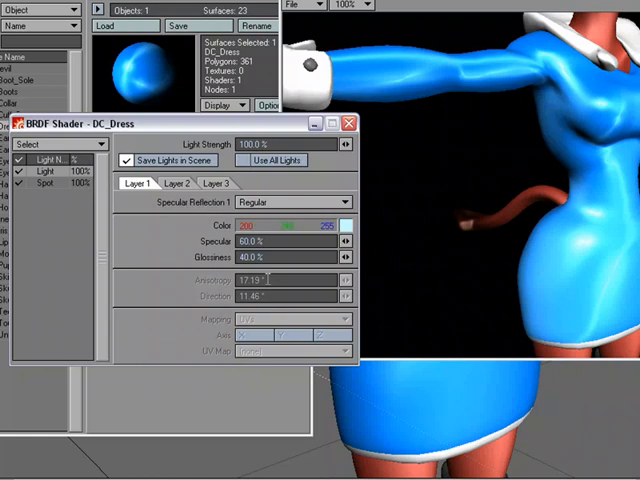
pyautogui.moveTo(196, 210)
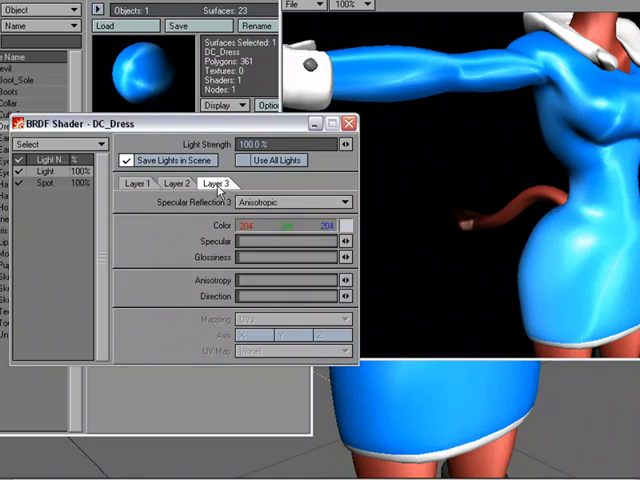
pyautogui.click(136, 184)
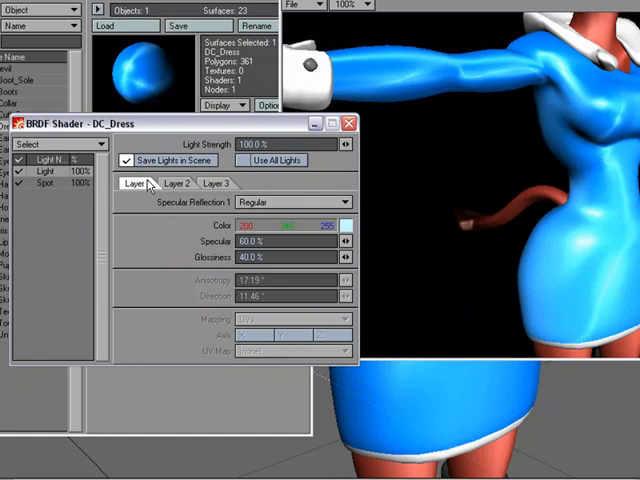
pyautogui.click(348, 122)
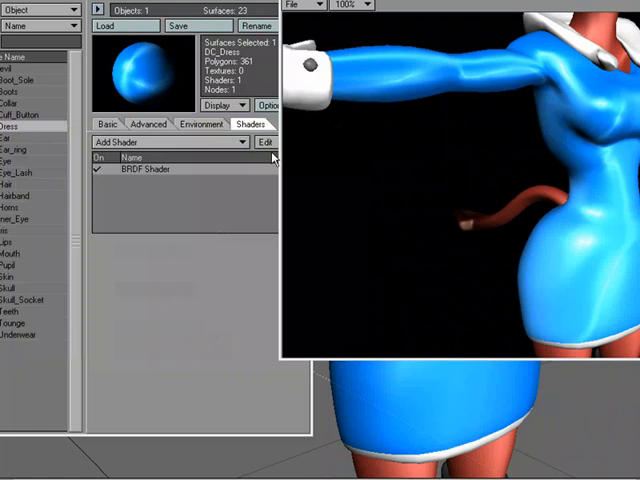